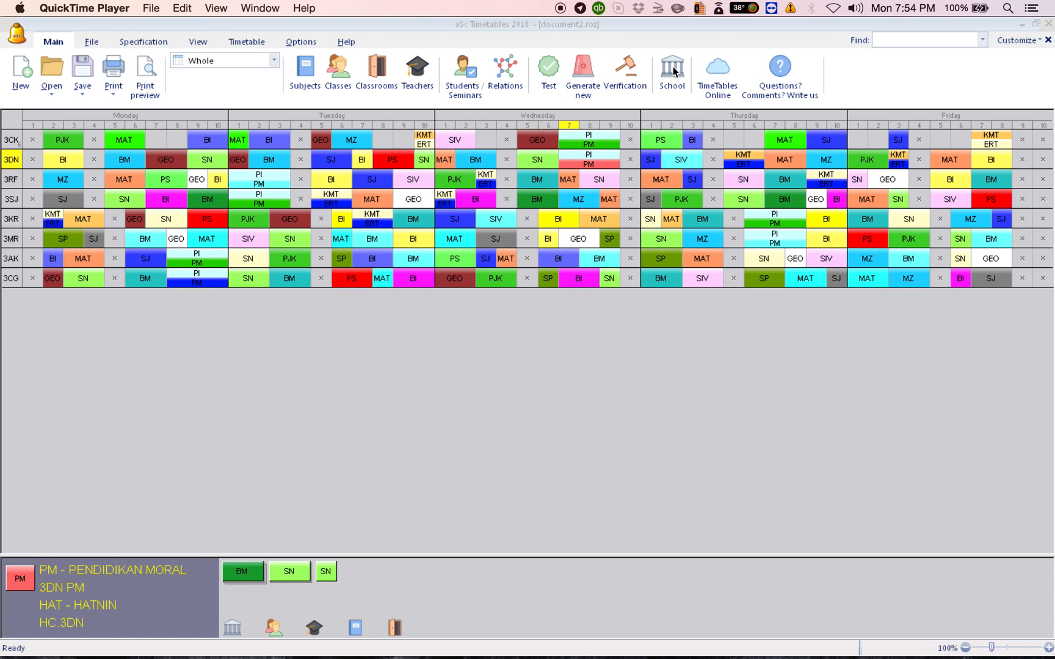
# - Open the School settings for the SMK Bukit Kepayang timetable
pyautogui.click(671, 69)
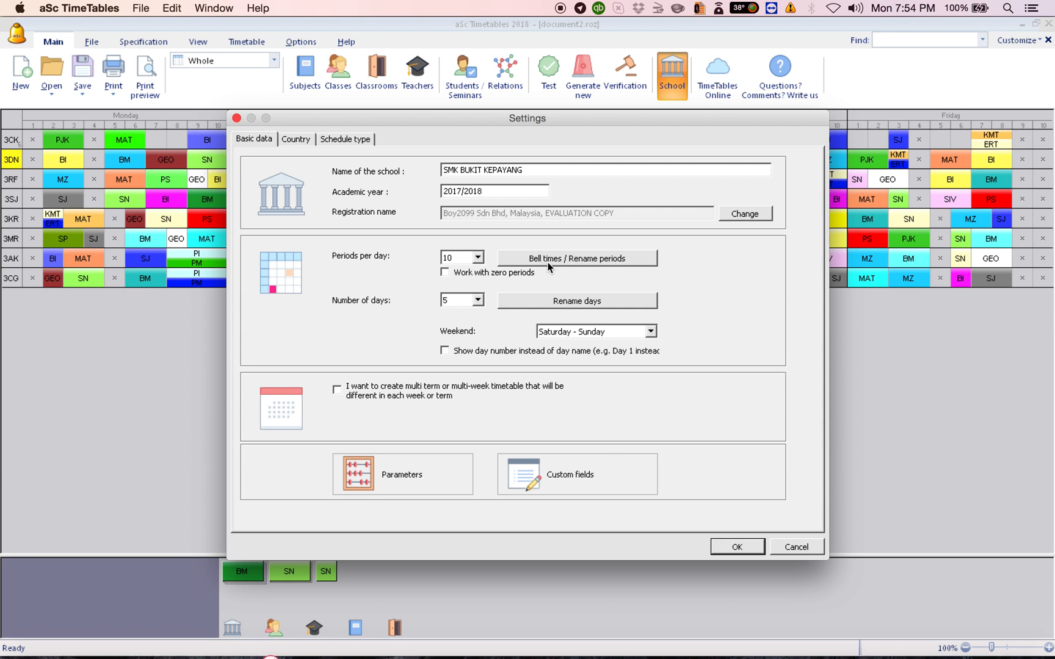
# - Show the ten period bell times and select period 4
pyautogui.click(575, 258)
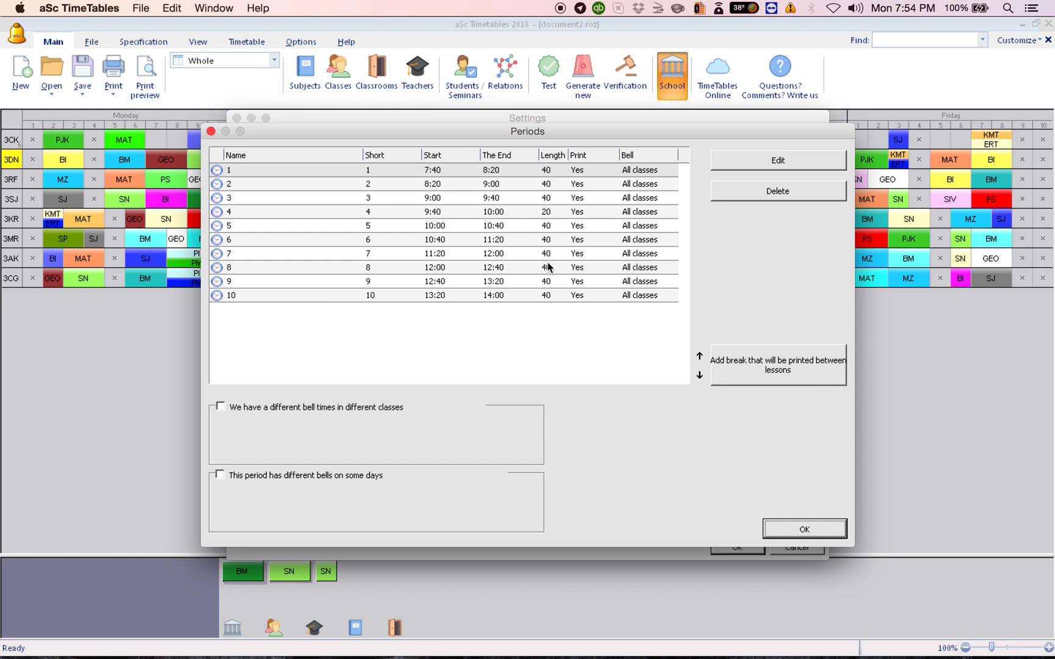
pyautogui.moveTo(466, 309)
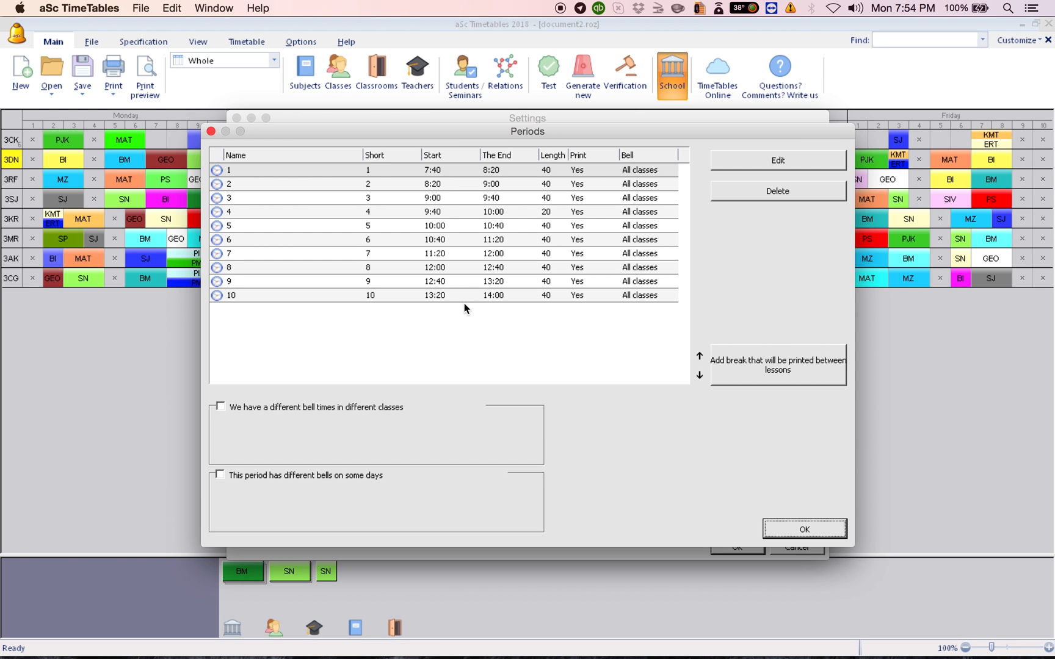
pyautogui.click(431, 211)
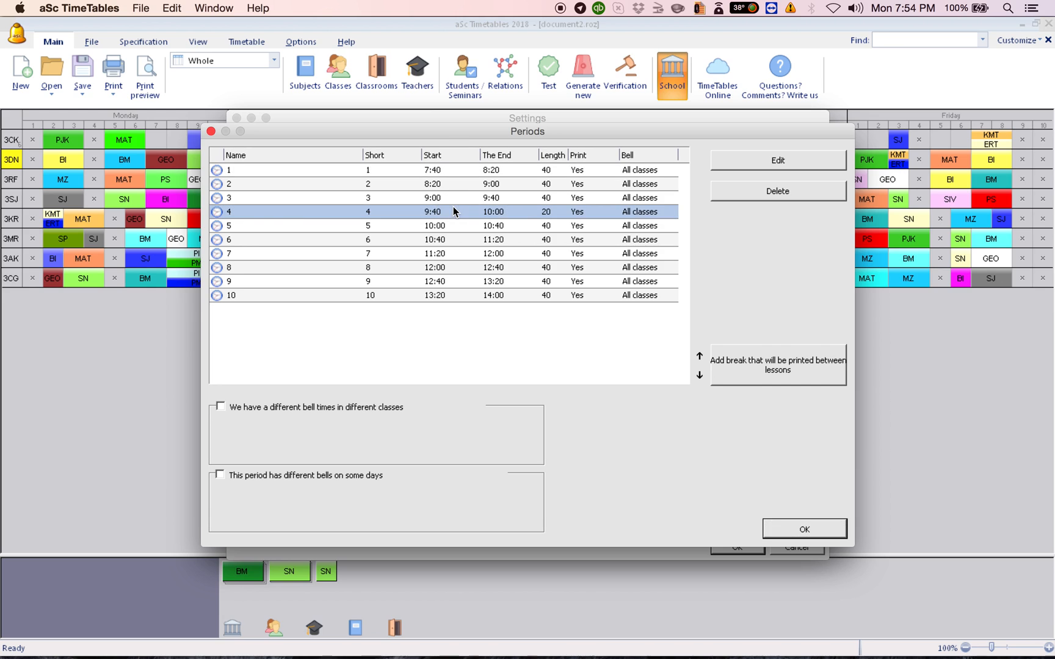
pyautogui.moveTo(475, 217)
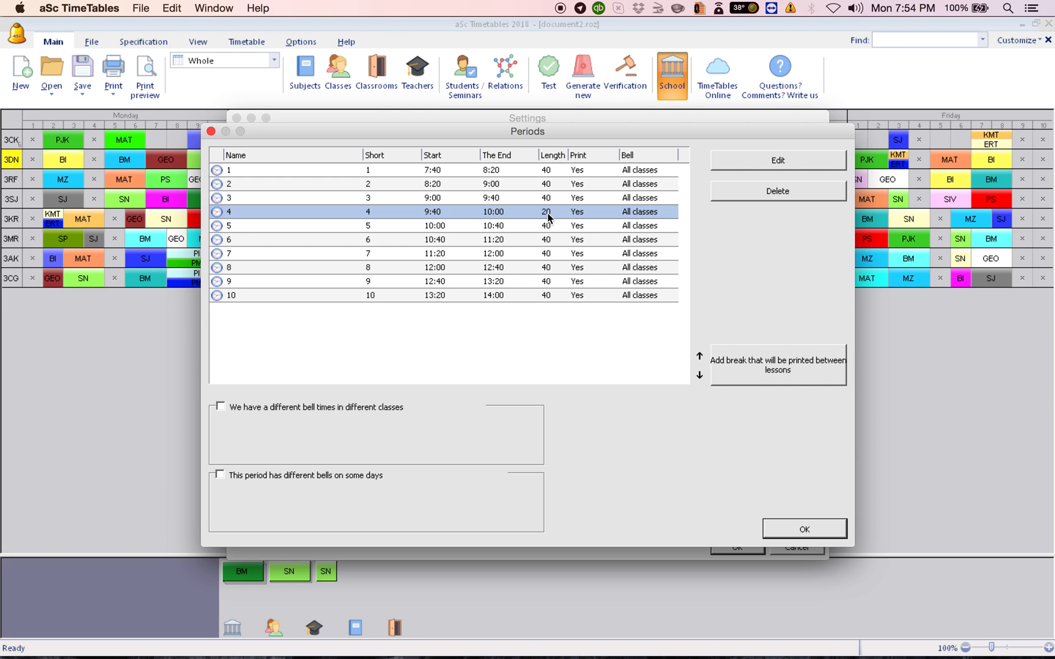
pyautogui.moveTo(222, 409)
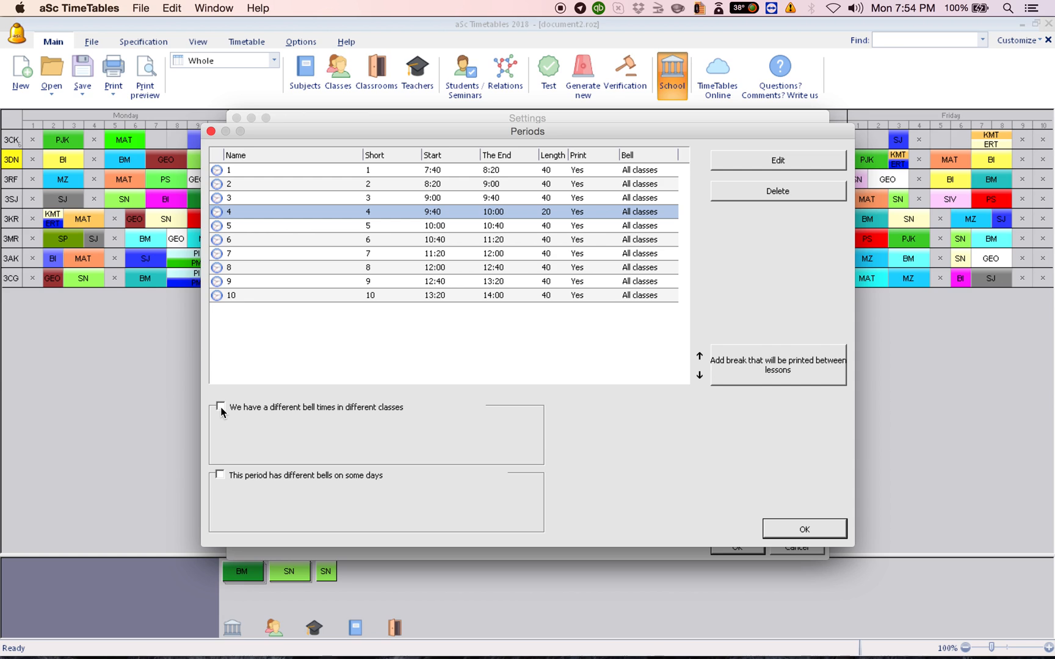
pyautogui.moveTo(295, 415)
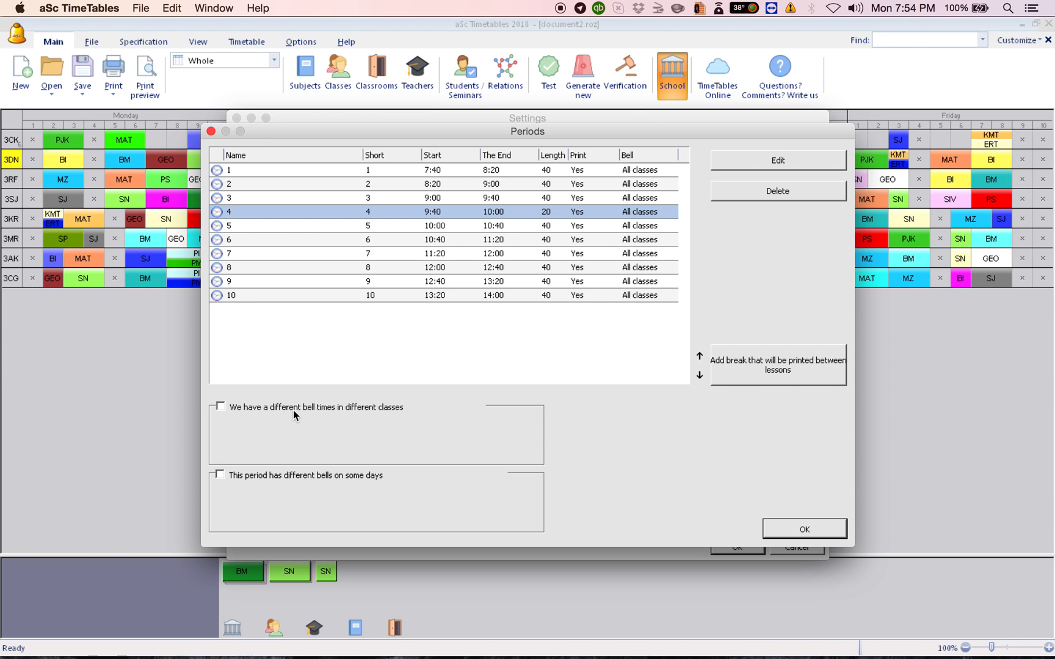
pyautogui.moveTo(223, 411)
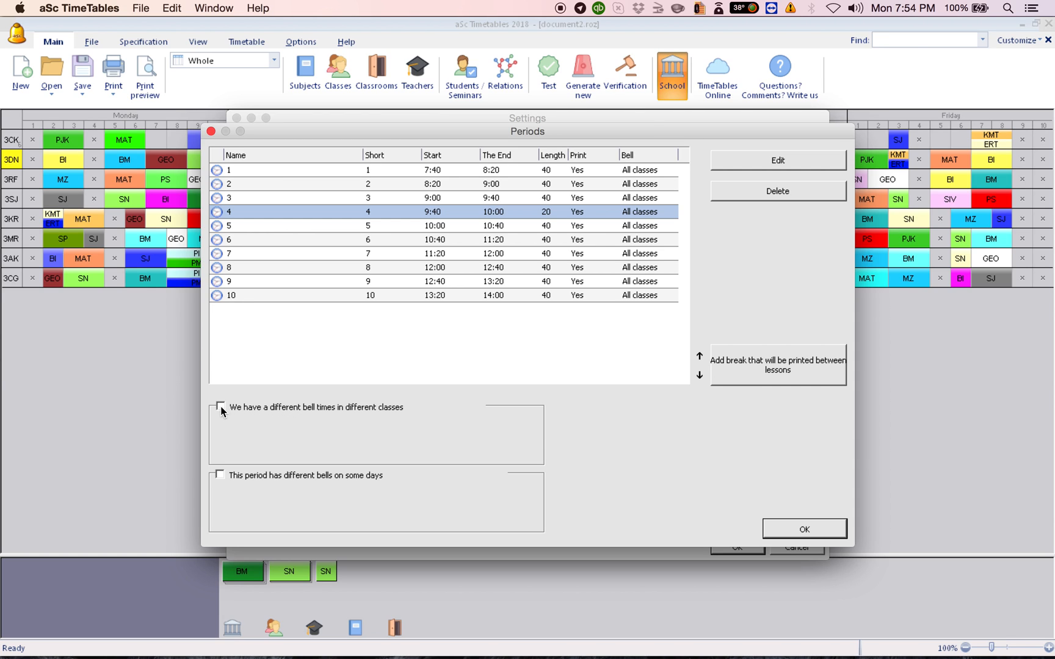
# - Enable different bell times per class and display the Bells 2 schedule
pyautogui.click(219, 408)
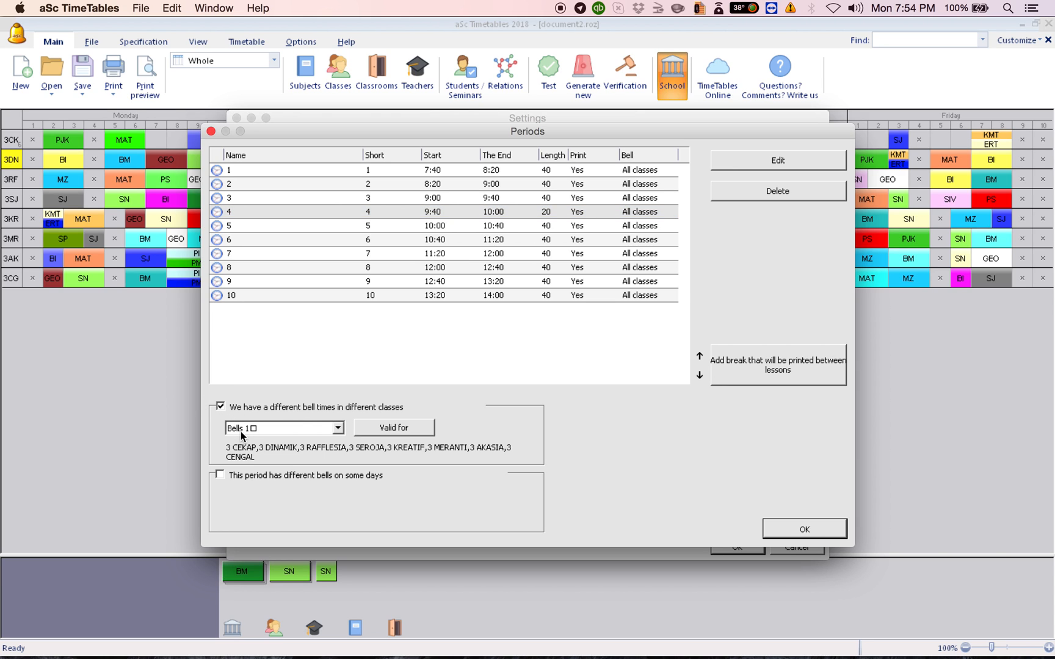
pyautogui.moveTo(247, 451)
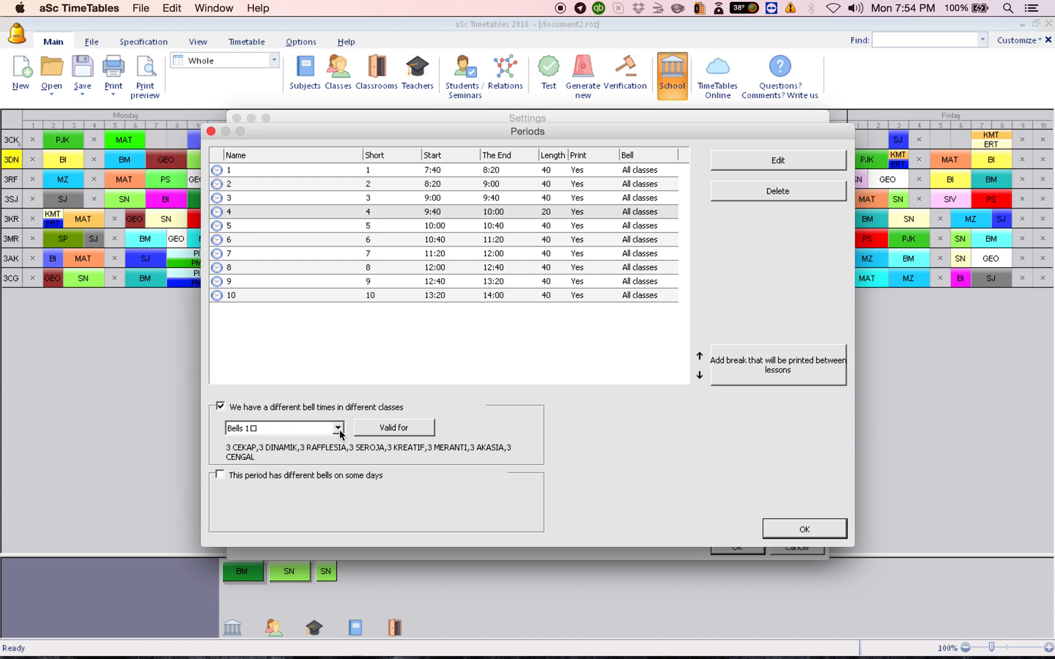
pyautogui.click(340, 428)
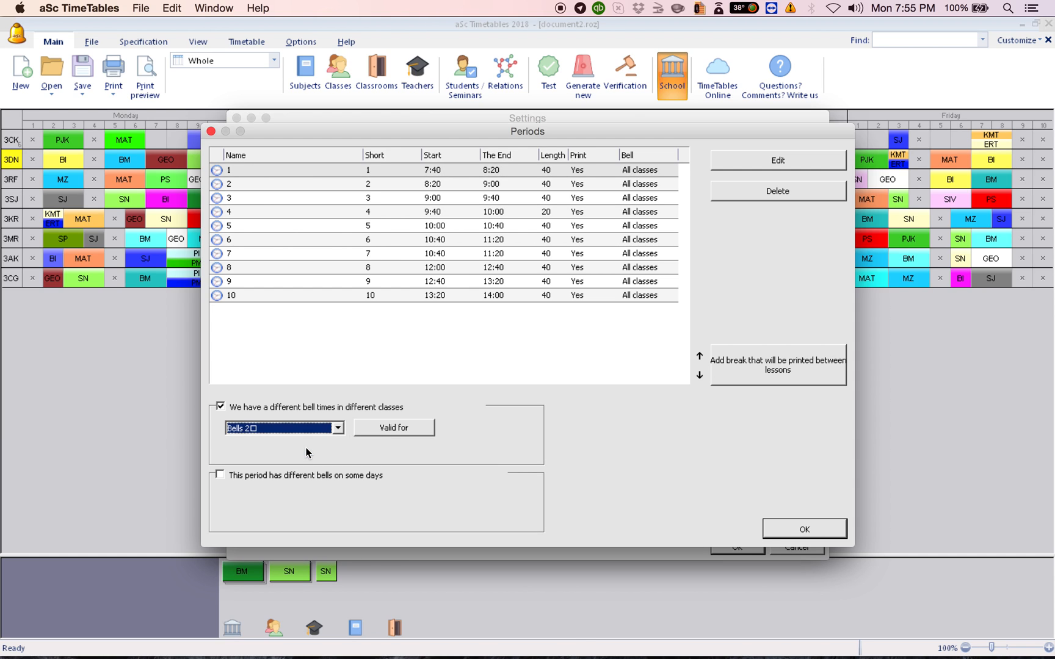
pyautogui.click(430, 211)
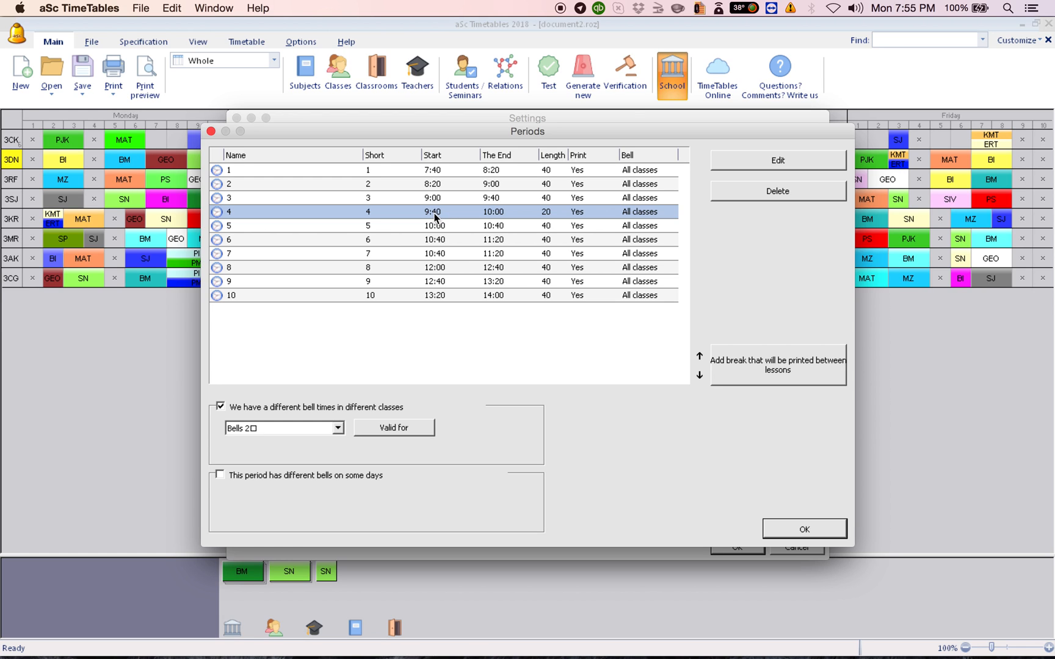
pyautogui.moveTo(476, 218)
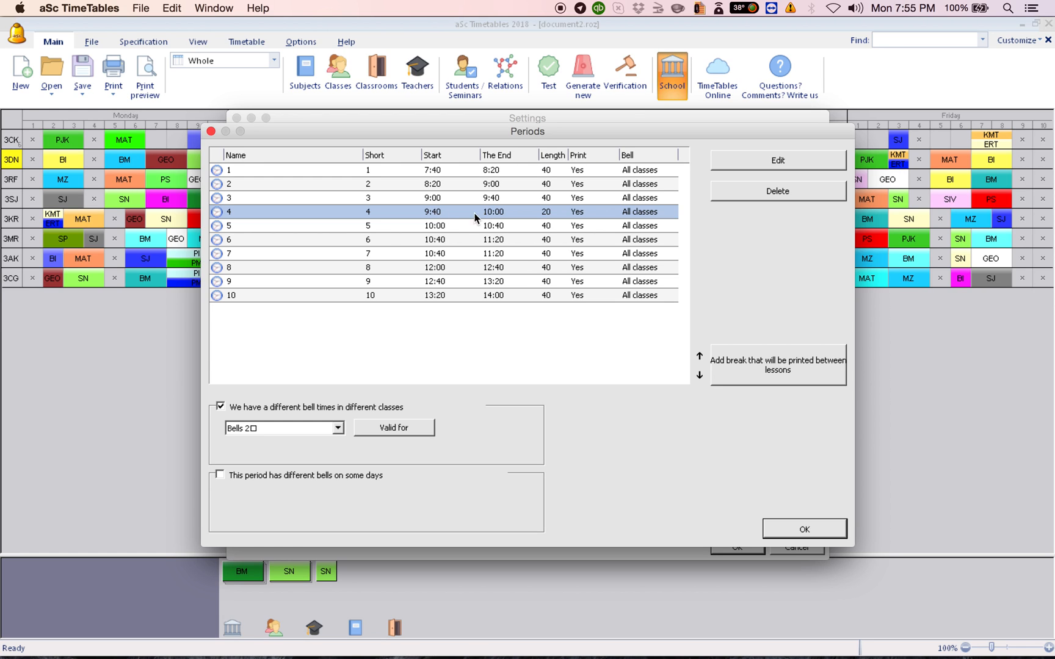
pyautogui.moveTo(491, 217)
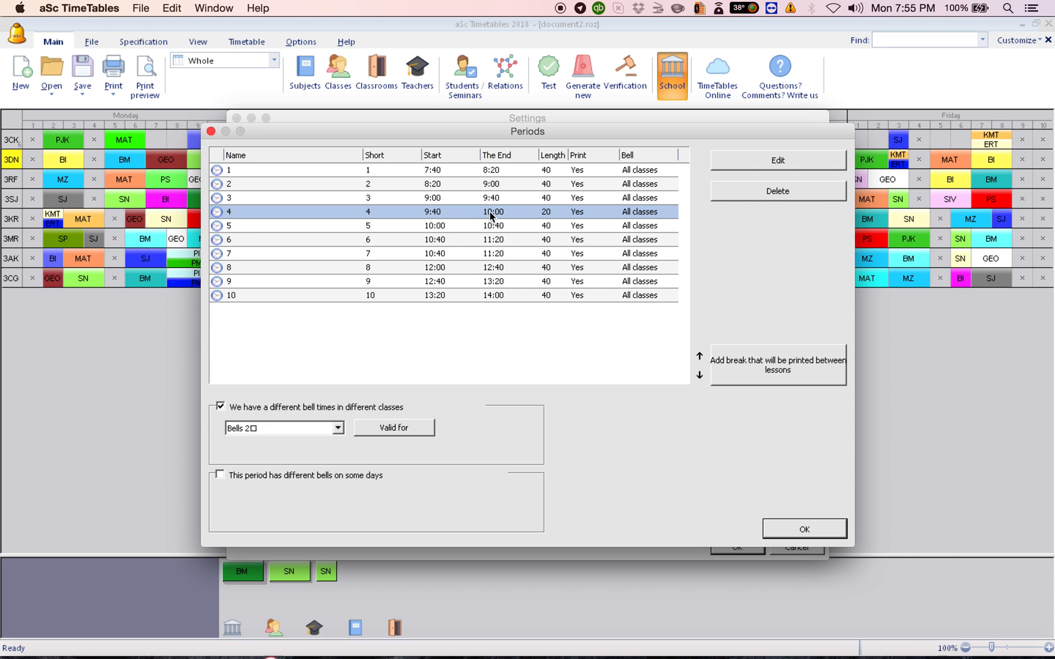
pyautogui.moveTo(549, 240)
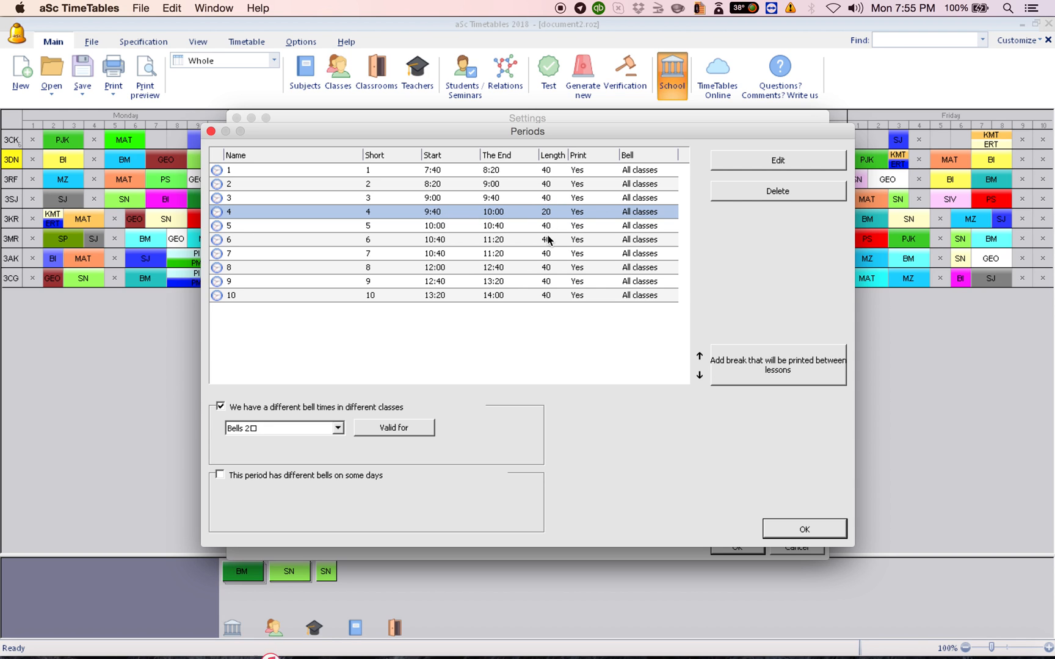
pyautogui.moveTo(496, 214)
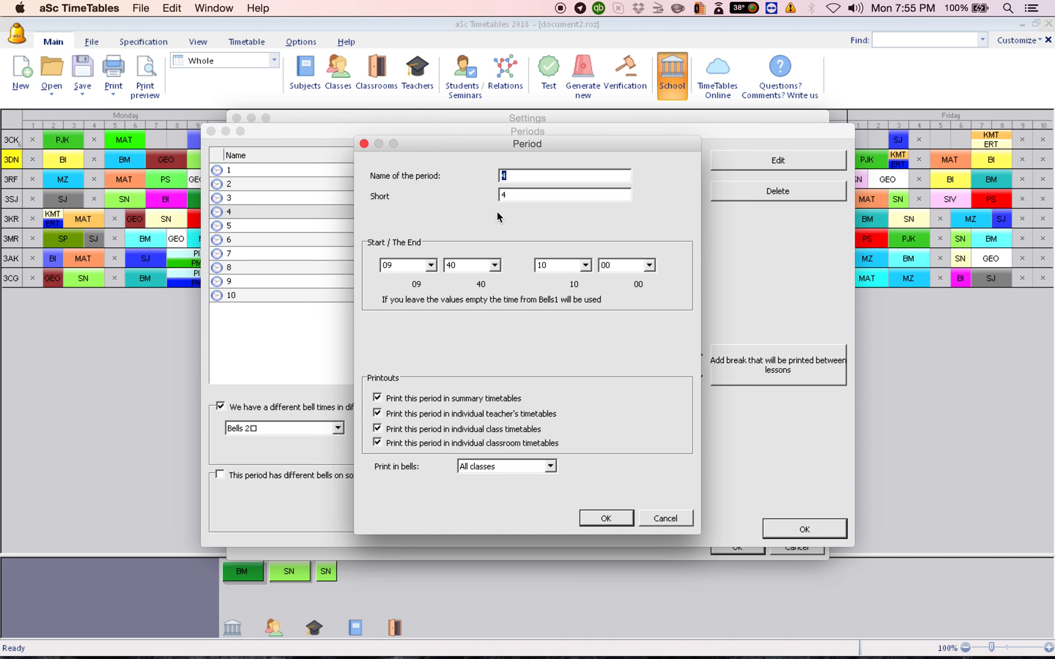
pyautogui.moveTo(536, 262)
pyautogui.write('20')
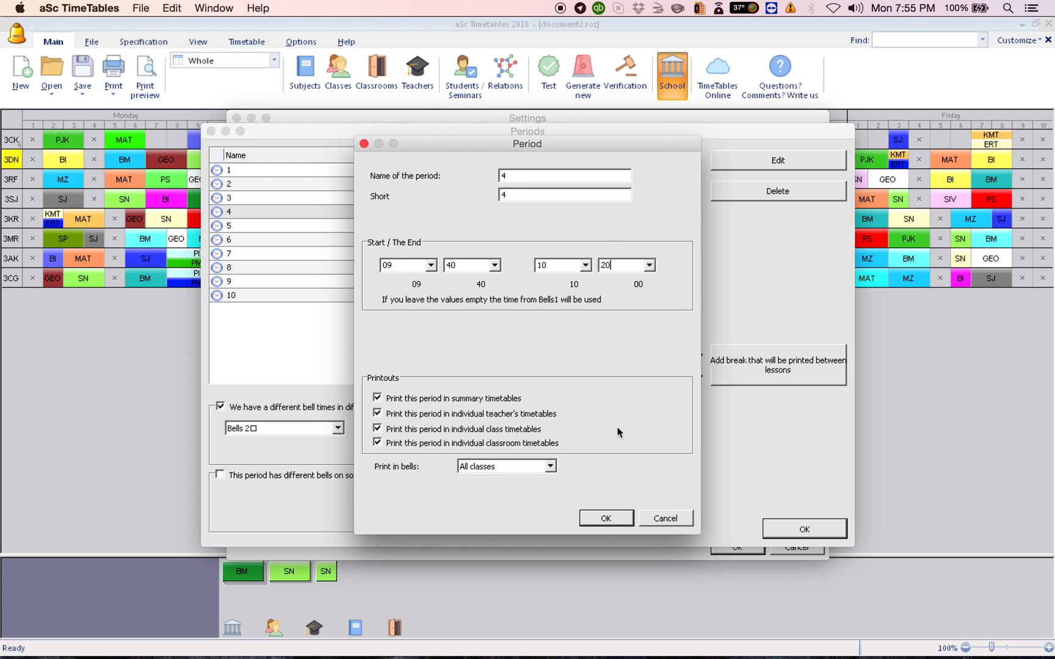
# - Confirm period 4 in Bells 2 now ending at 10:20
pyautogui.click(604, 518)
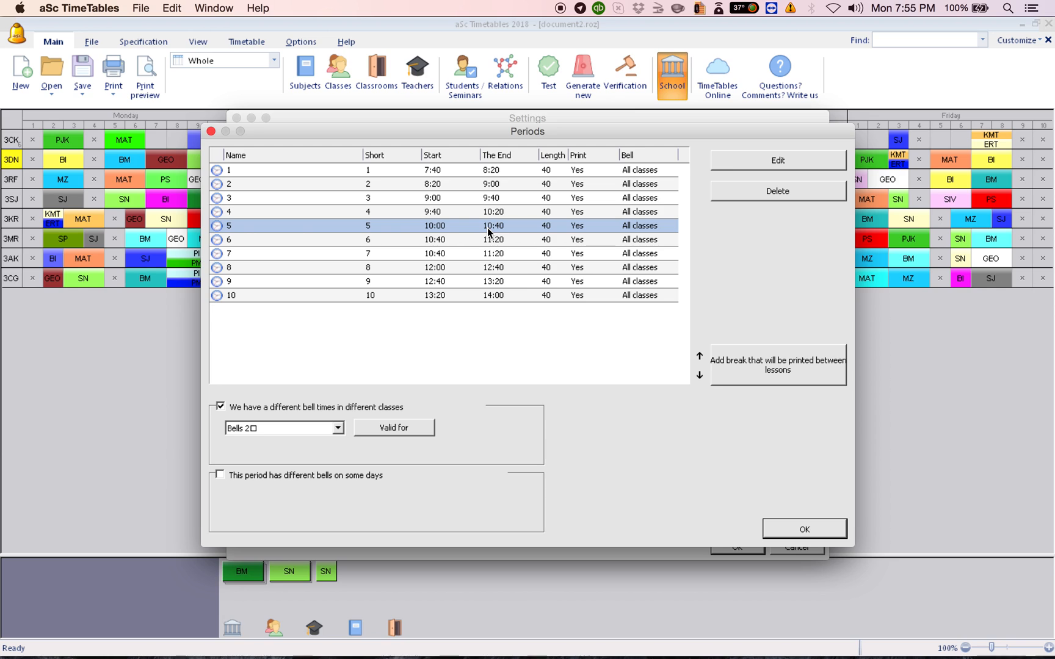
pyautogui.moveTo(440, 230)
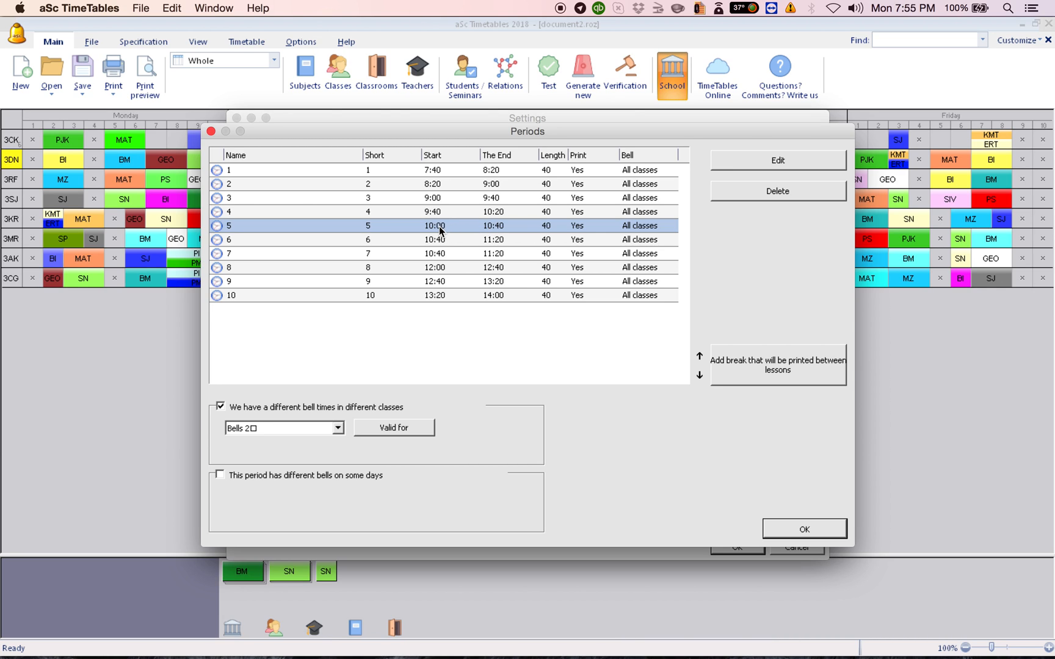
# - Set period 5 in Bells 2 to start at 10:20, ending 10:40
pyautogui.click(777, 160)
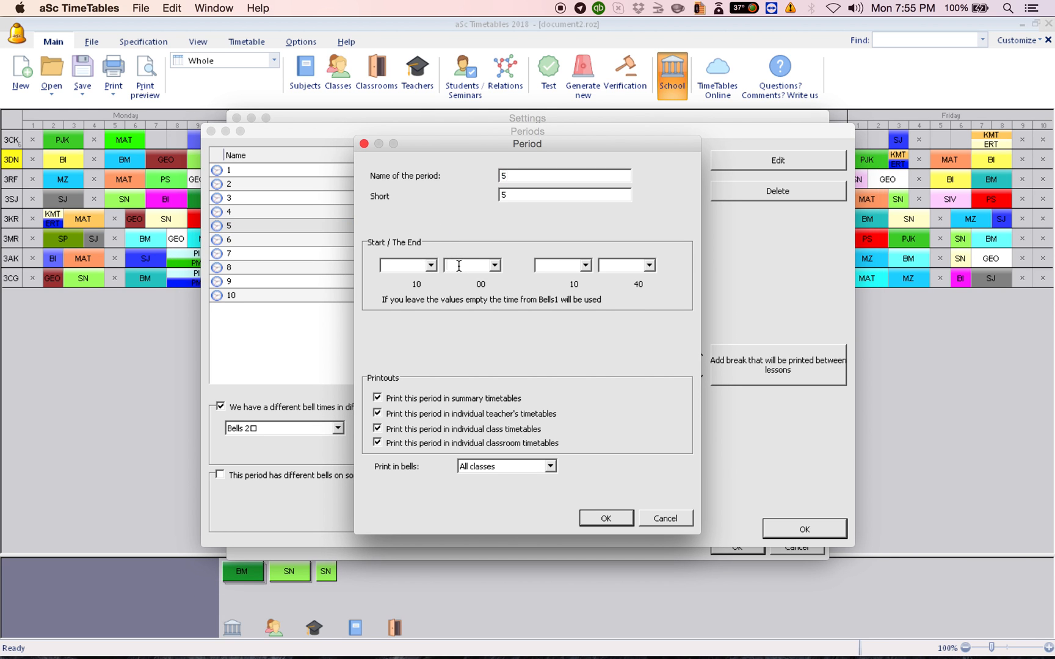
pyautogui.write('20')
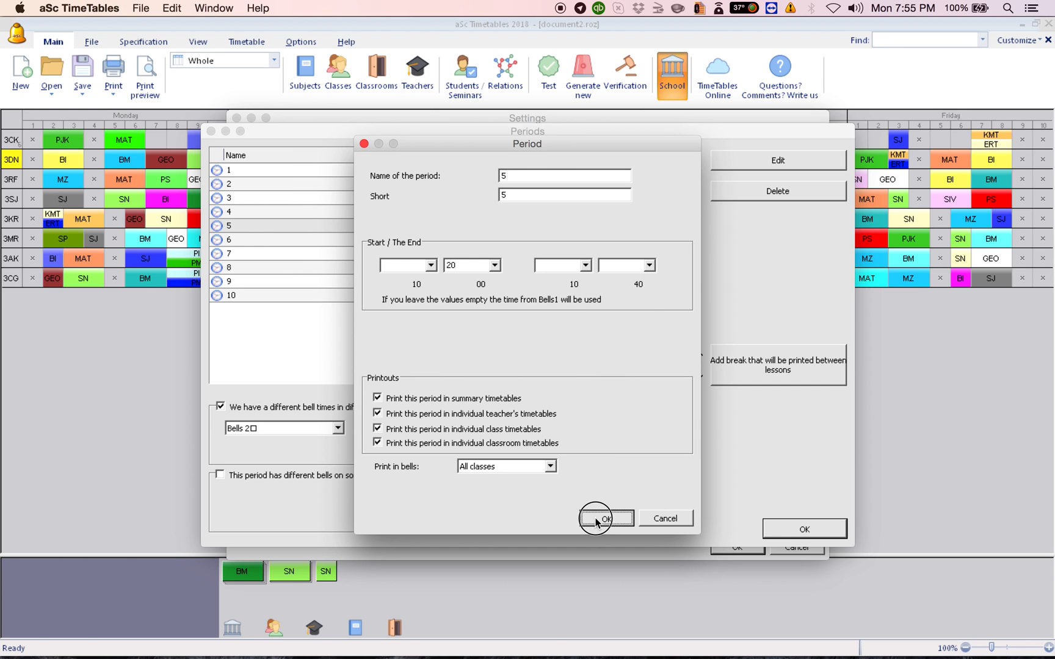
pyautogui.click(604, 518)
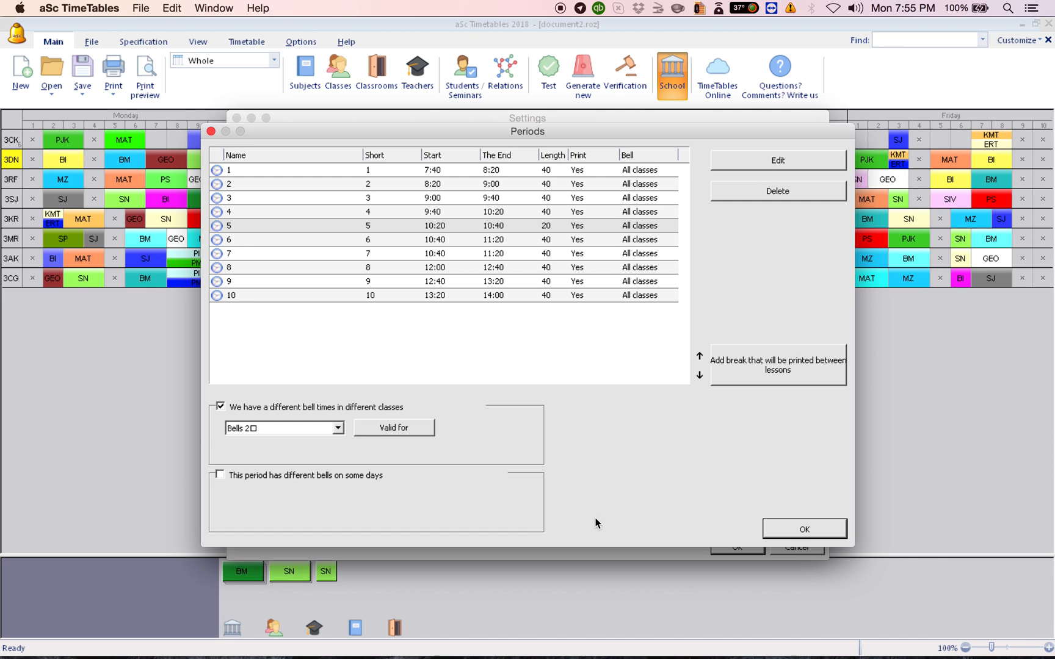
pyautogui.moveTo(422, 442)
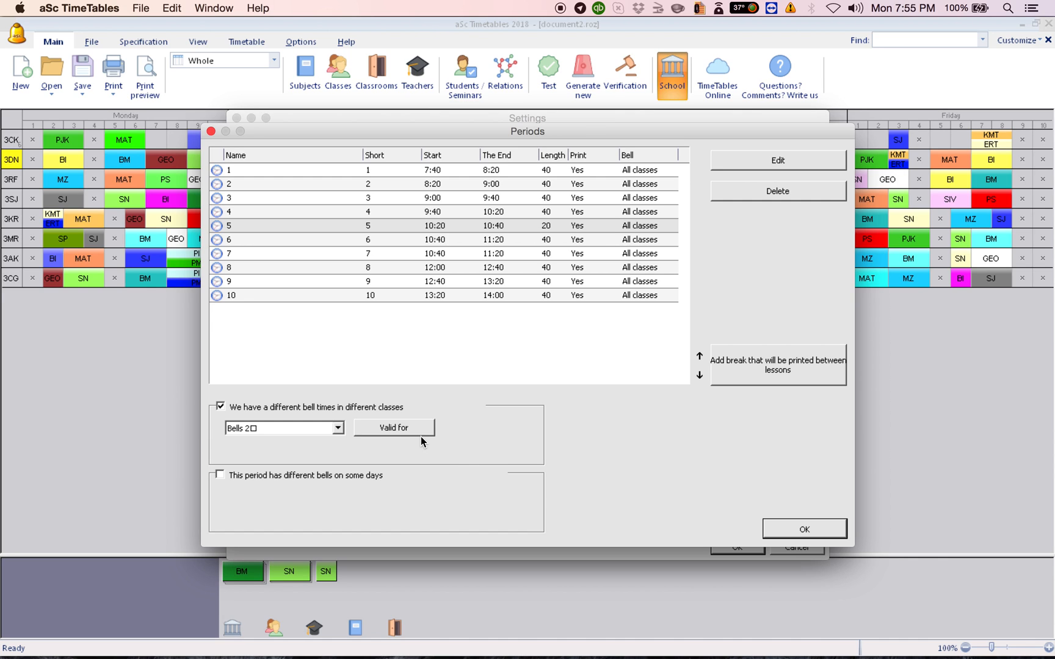
pyautogui.moveTo(402, 436)
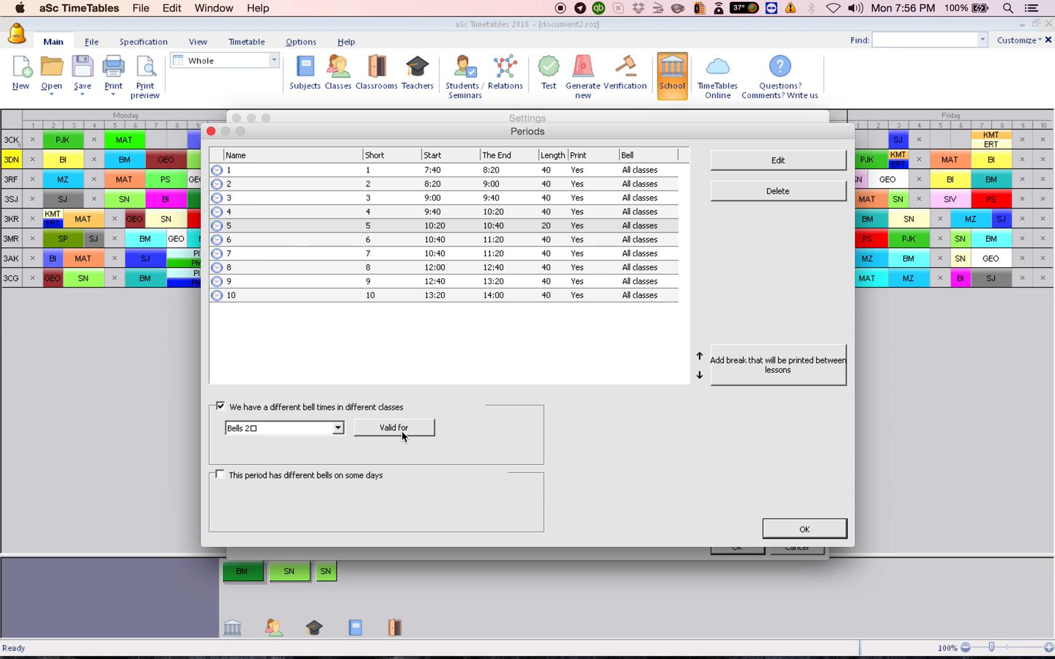
# - Make Bells 2 valid for 3 KREATIF, 3 MERANTI, 3 AKASIA and 3 CENGAL
pyautogui.click(394, 427)
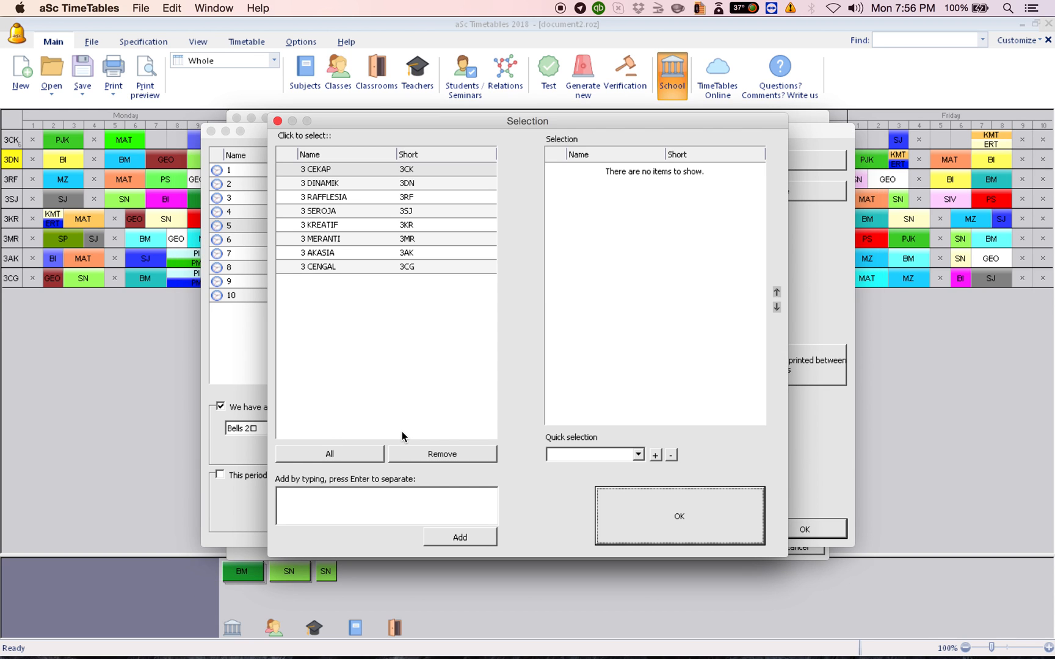
pyautogui.click(321, 225)
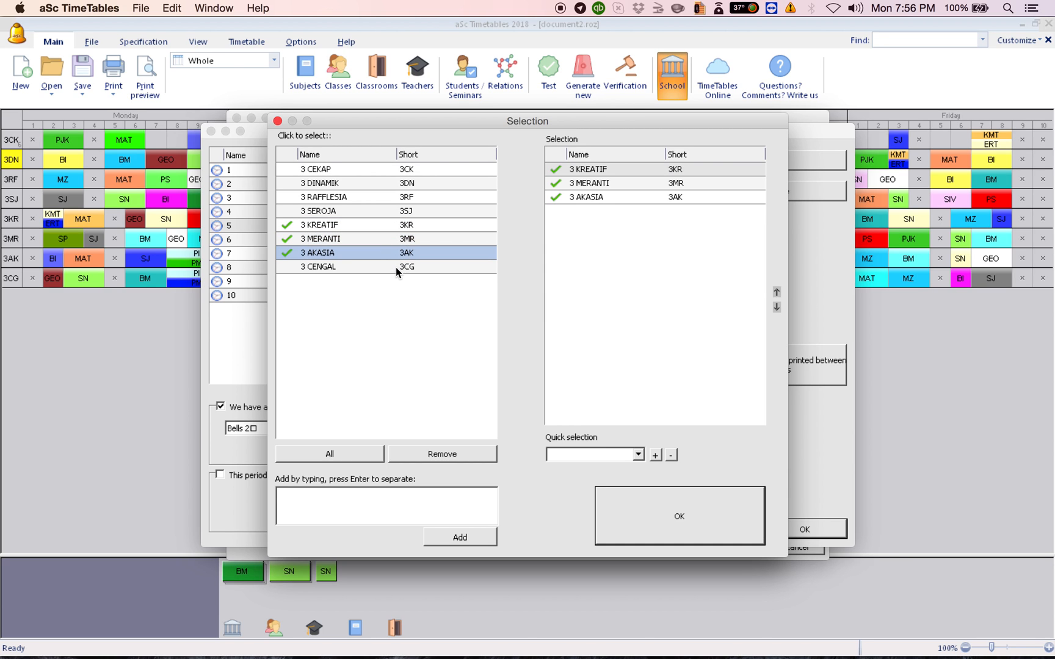
pyautogui.click(317, 266)
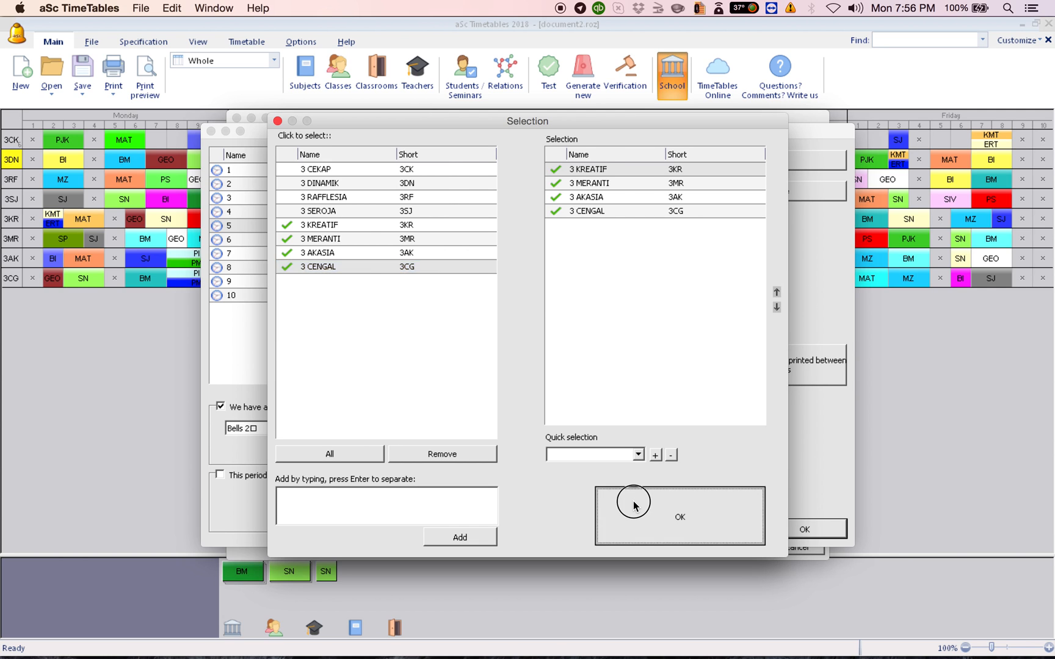
pyautogui.click(678, 516)
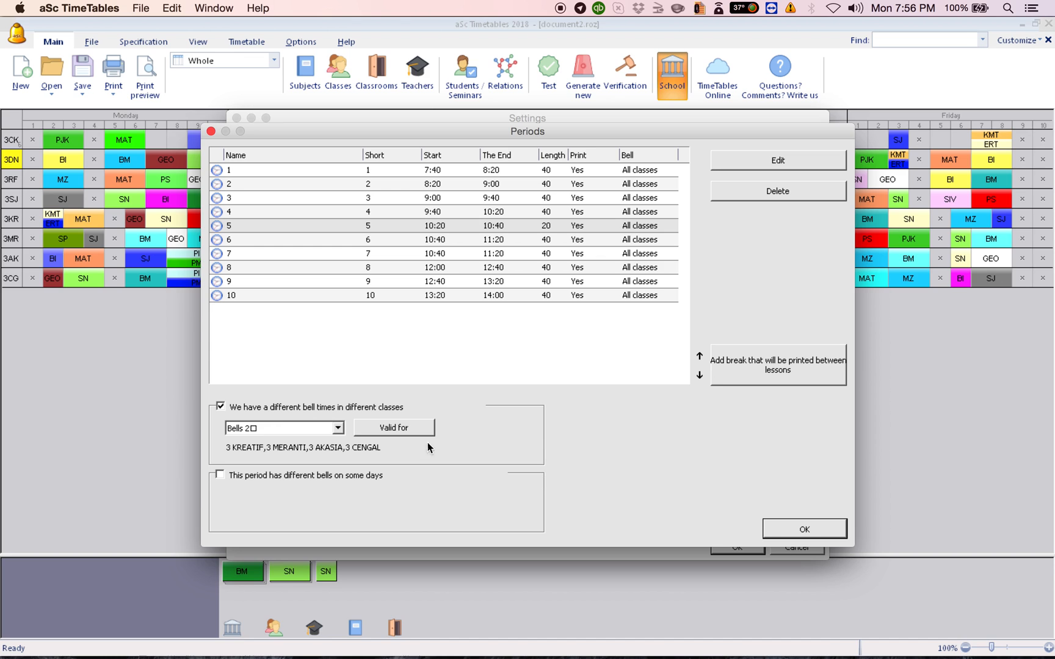
# - Review Bells 1 classes, then accept the Periods and Settings dialogs
pyautogui.click(338, 428)
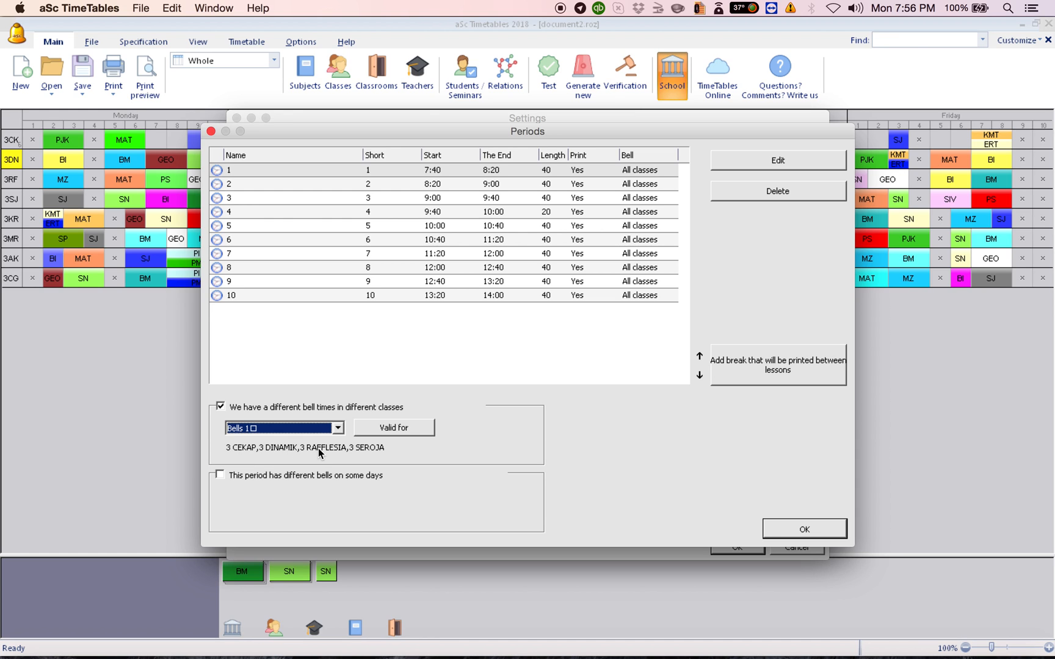
pyautogui.moveTo(524, 213)
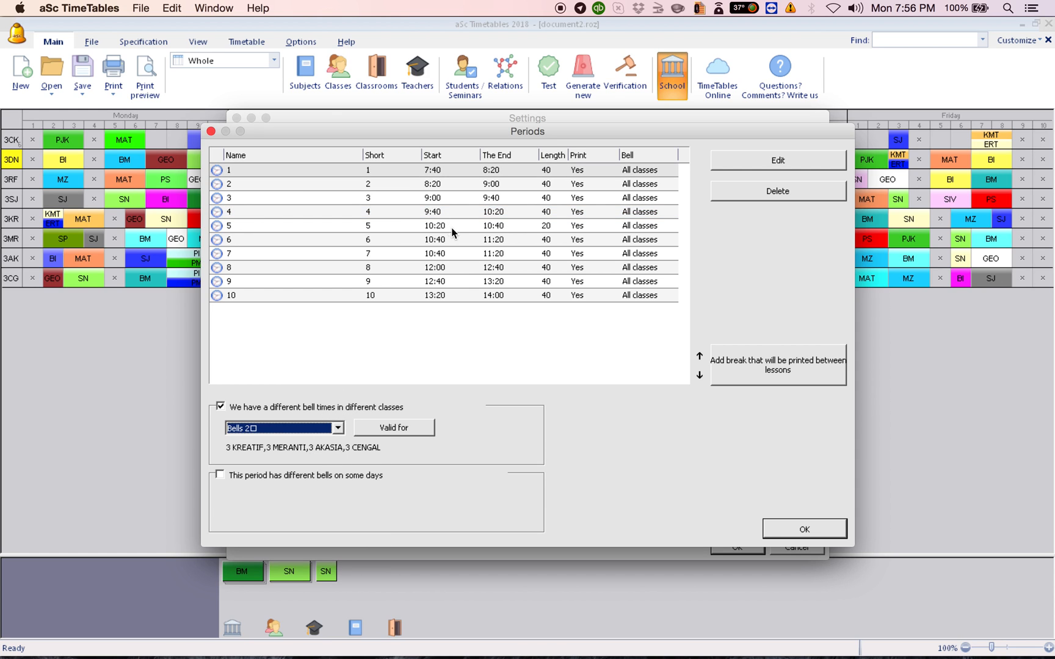
pyautogui.click(434, 225)
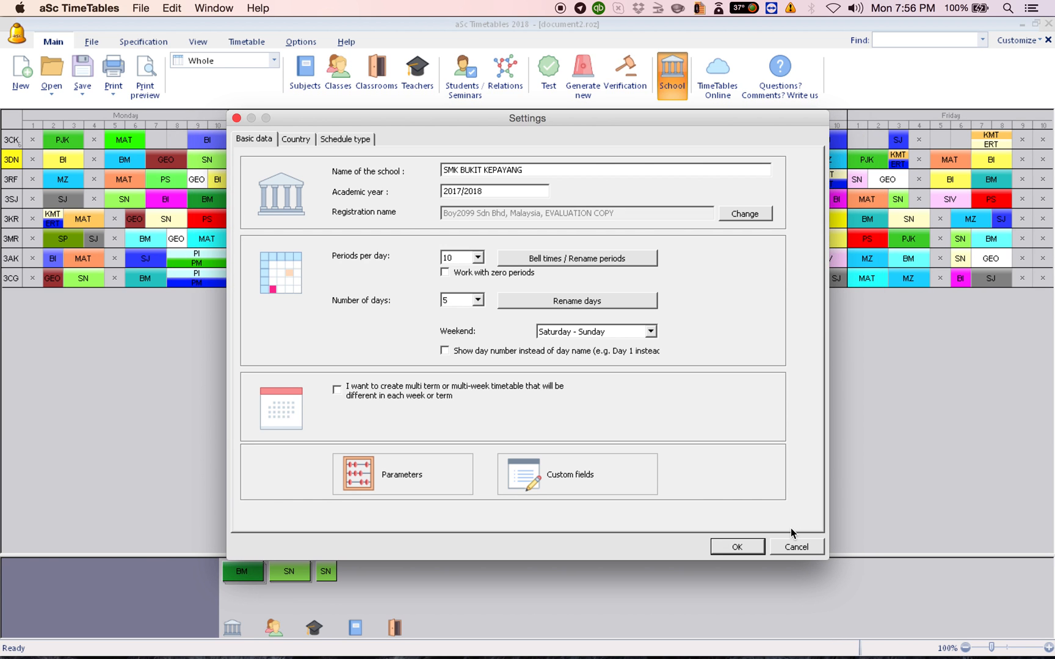
pyautogui.click(737, 547)
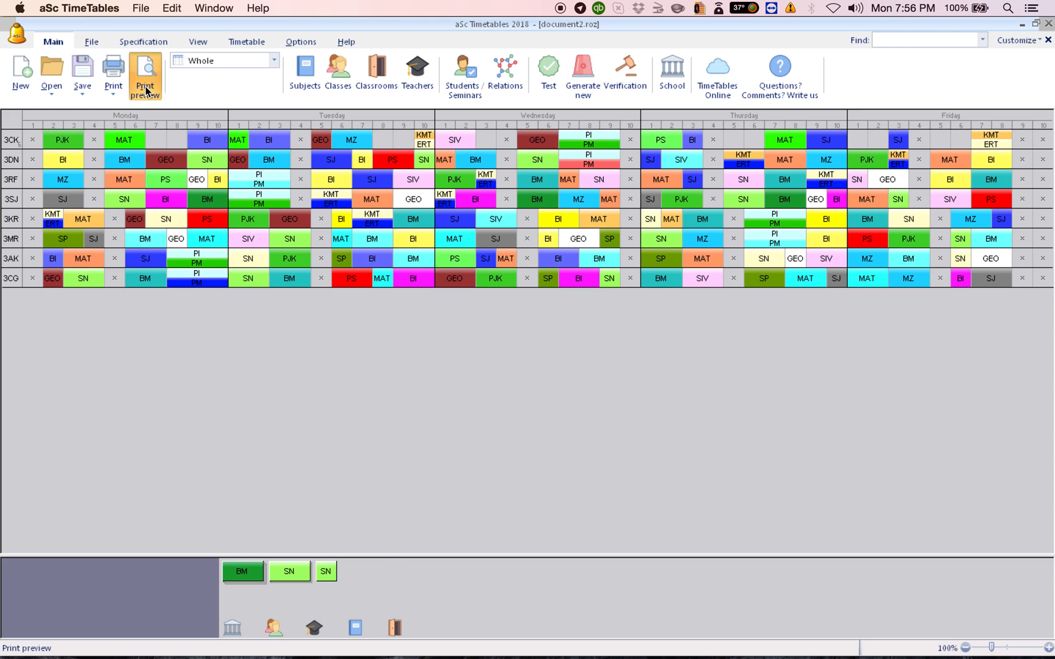
# - Open print preview and page through class timetables to 3 AKASIA
pyautogui.click(145, 74)
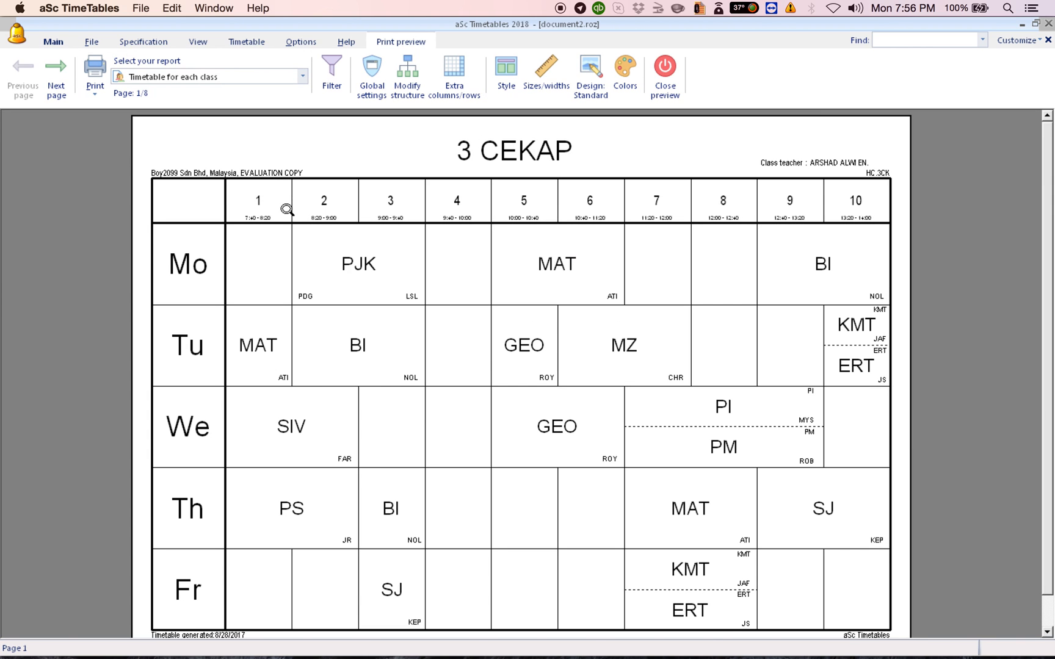
pyautogui.click(56, 74)
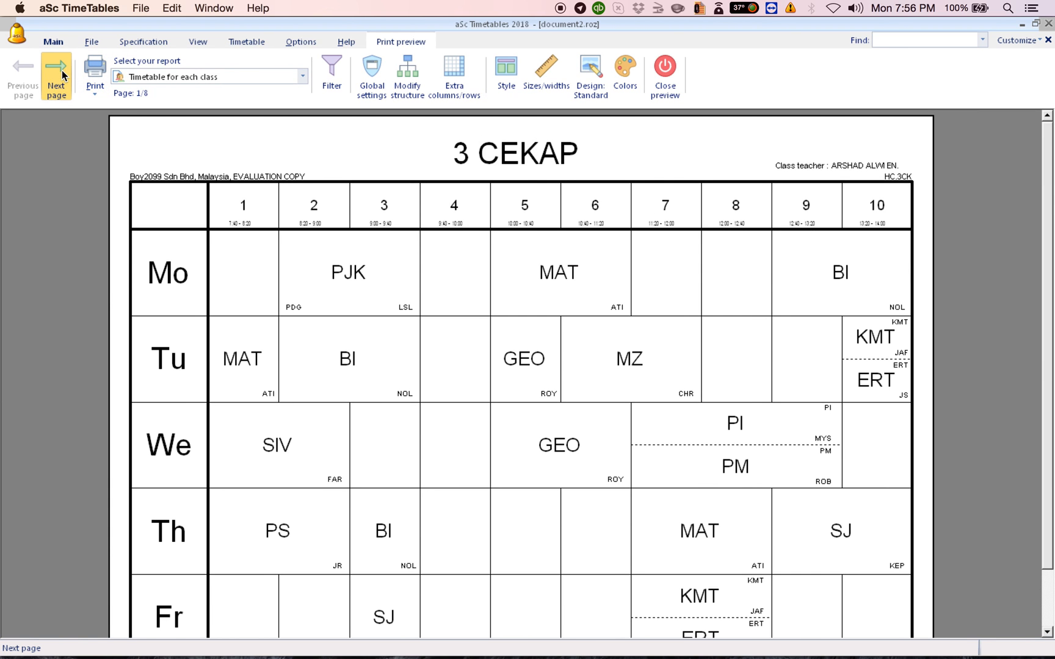
pyautogui.click(56, 74)
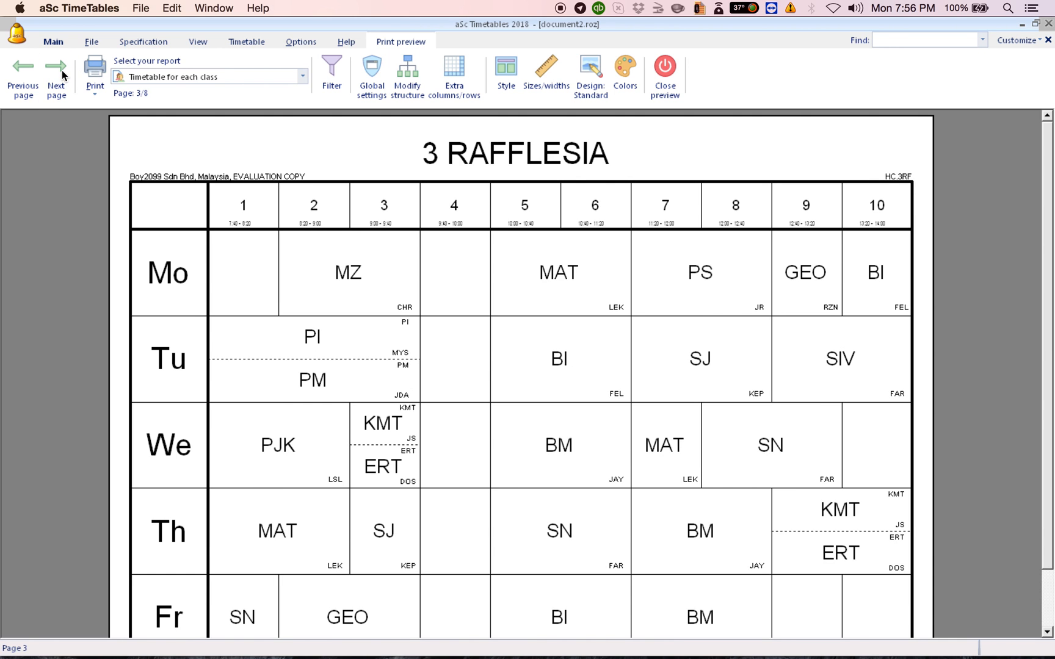
pyautogui.click(56, 65)
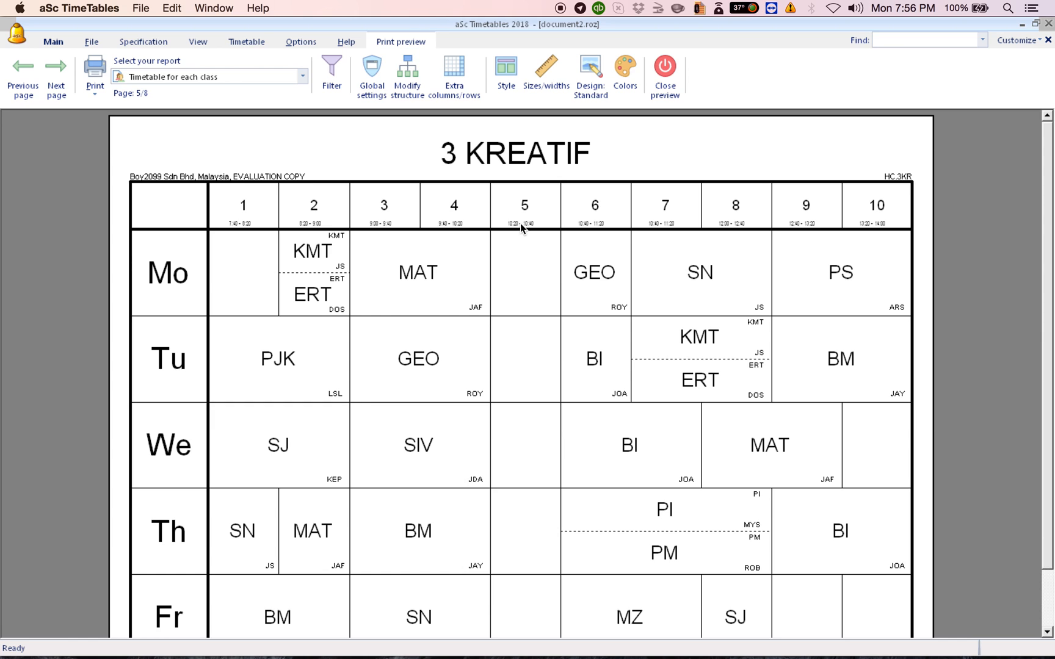
pyautogui.moveTo(530, 230)
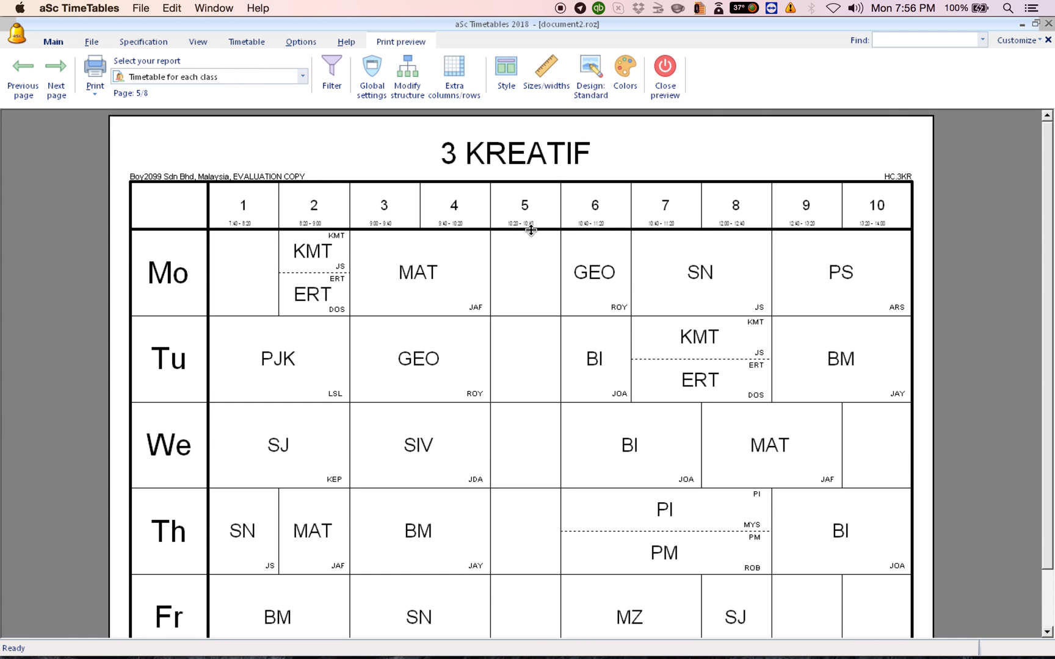
pyautogui.click(55, 69)
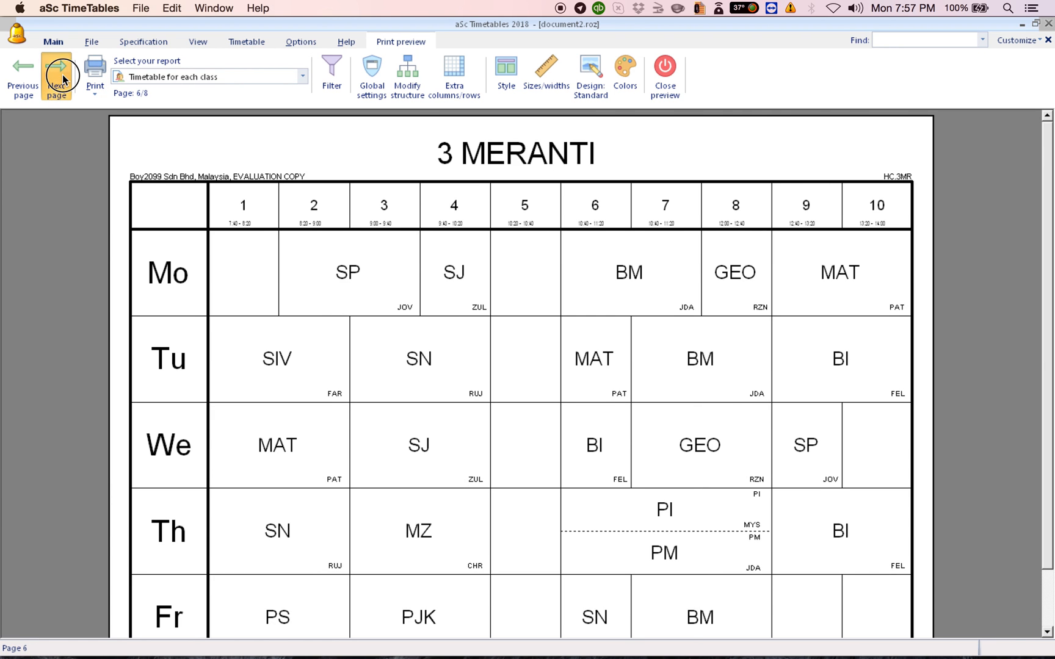
pyautogui.click(55, 70)
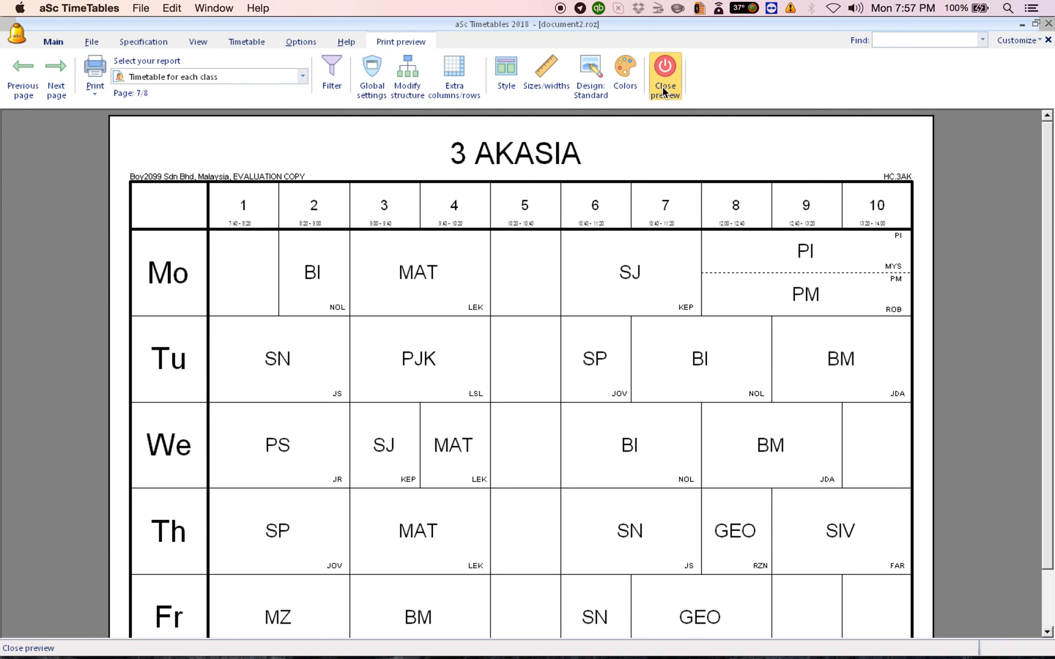